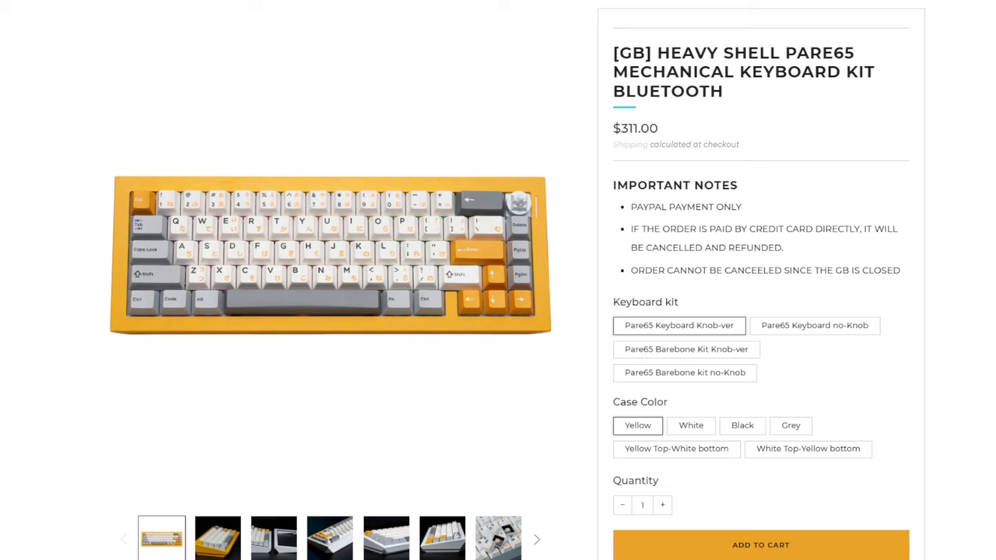
# Step: Scroll the Pare65 description past the layer diagram and TTC HEX switch chart to the kit photos
pyautogui.click(684, 372)
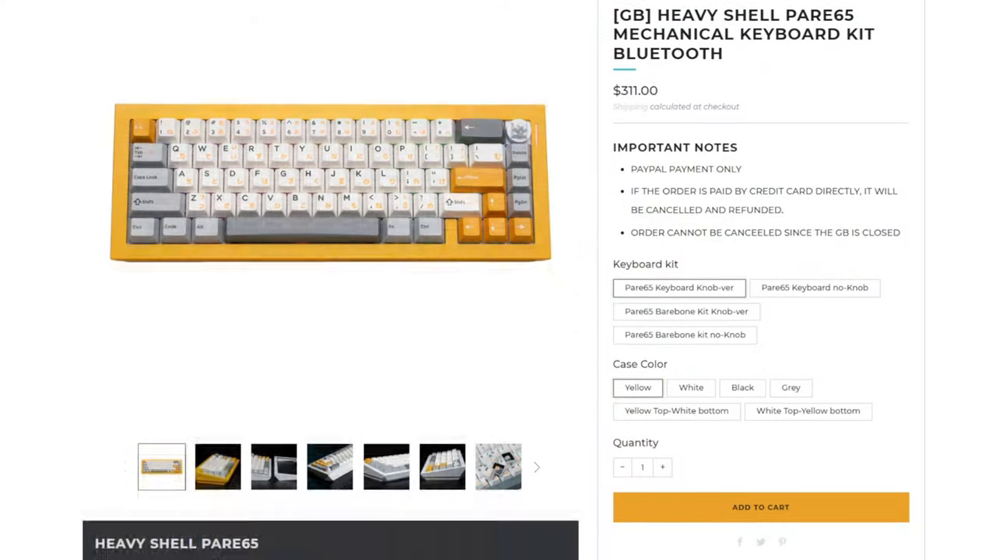
pyautogui.scroll(-3)
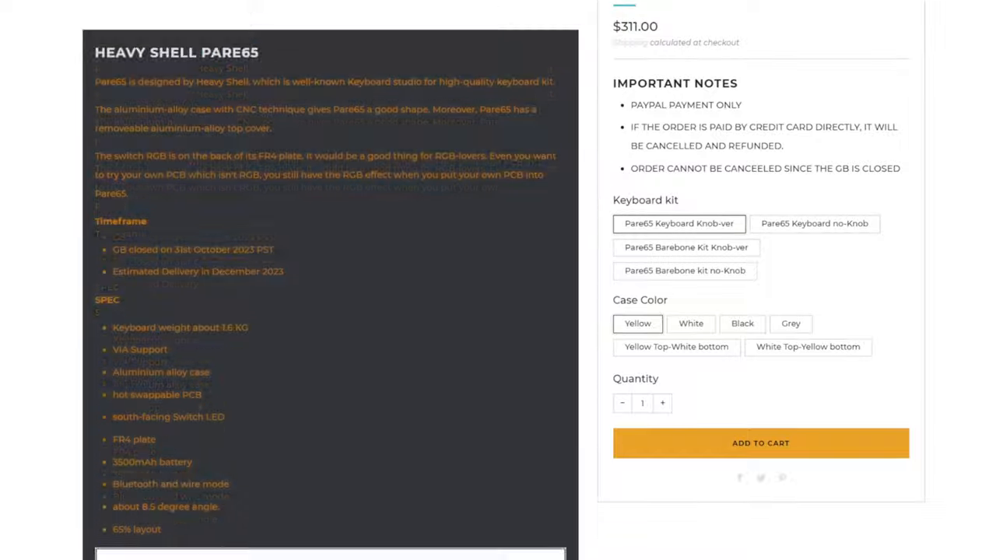
pyautogui.scroll(-3)
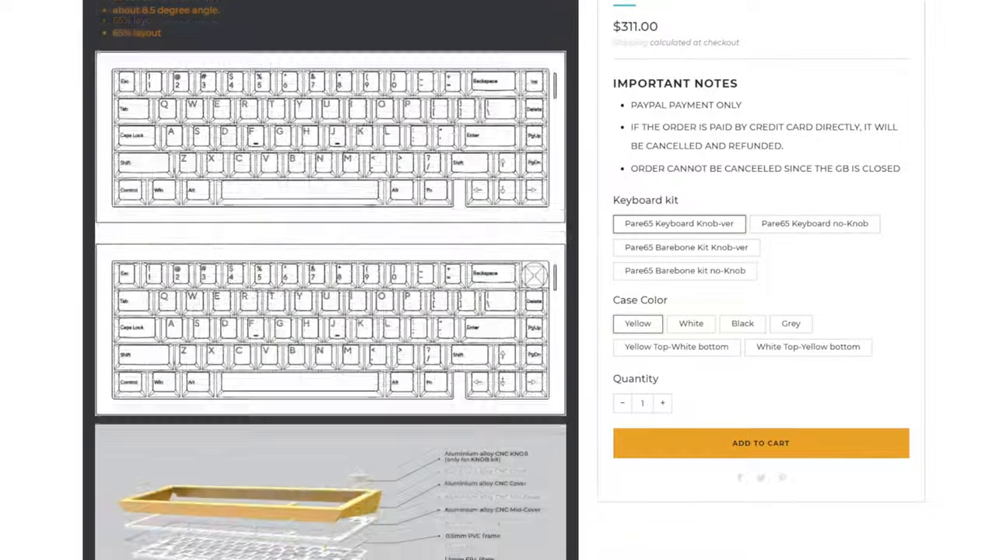
pyautogui.scroll(-3)
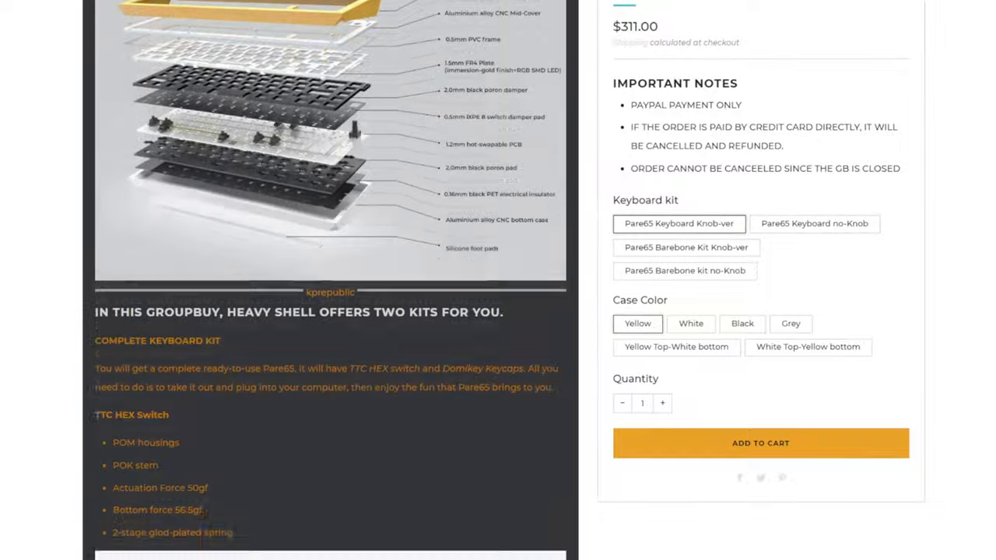
pyautogui.scroll(-3)
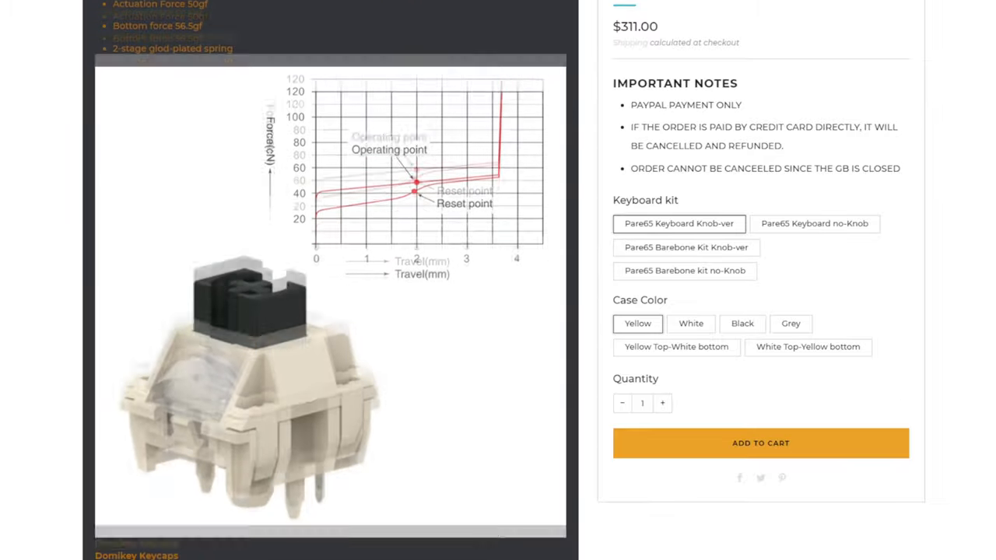
pyautogui.scroll(-3)
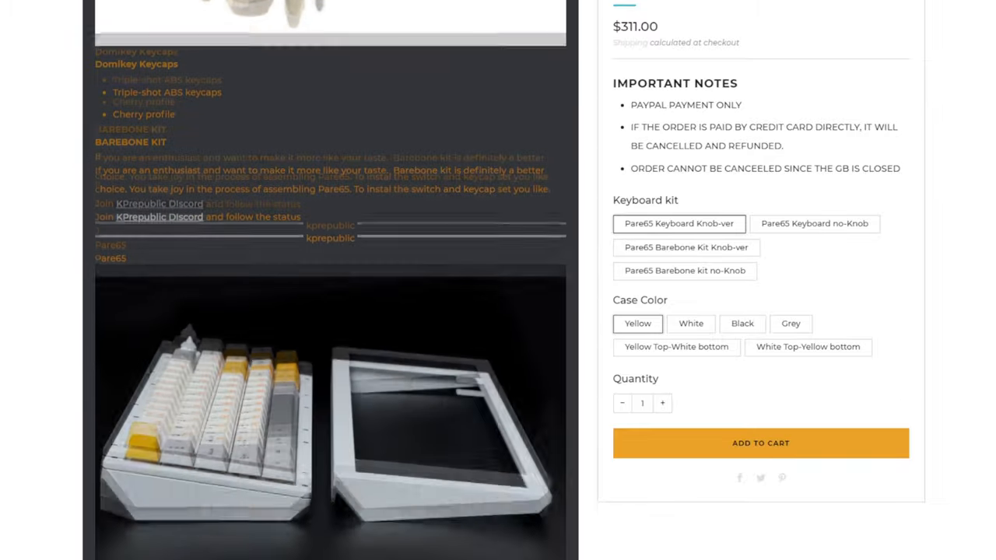
pyautogui.scroll(-3)
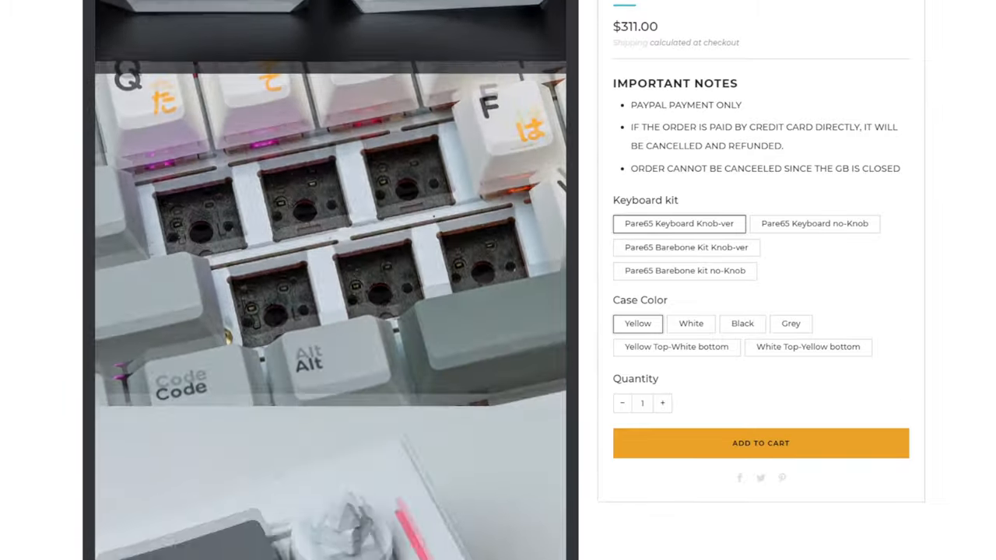